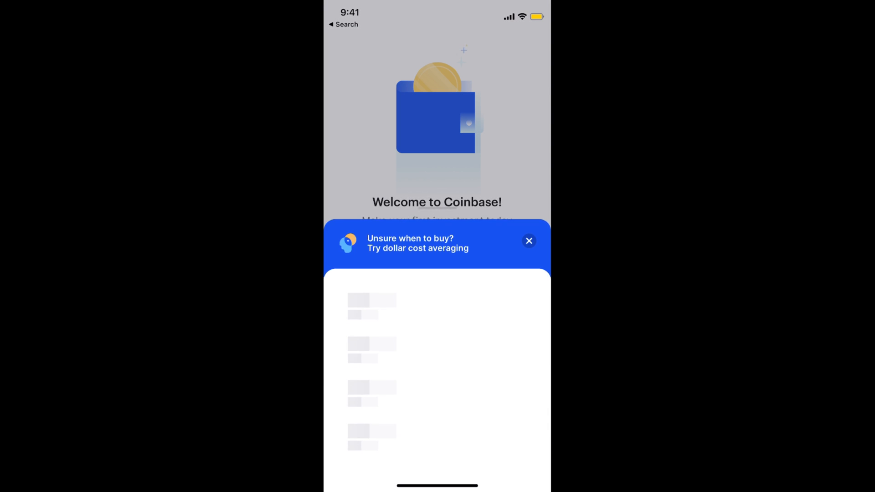
# Step: Dismiss the tip, begin Receive crypto, and scroll the asset list toward Cardano
pyautogui.click(528, 240)
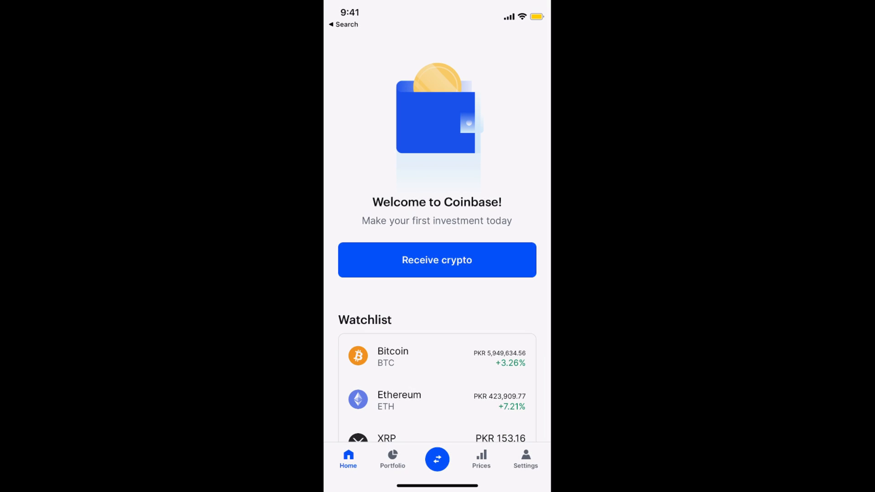
pyautogui.click(436, 260)
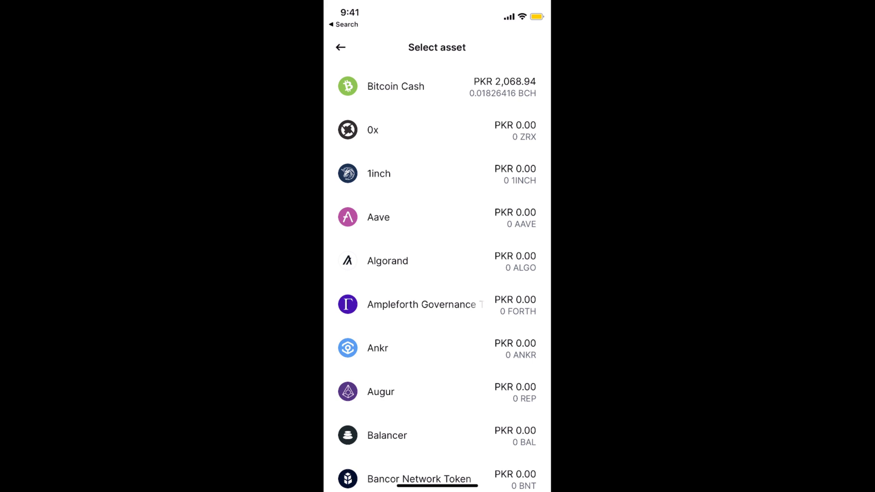
pyautogui.scroll(-3)
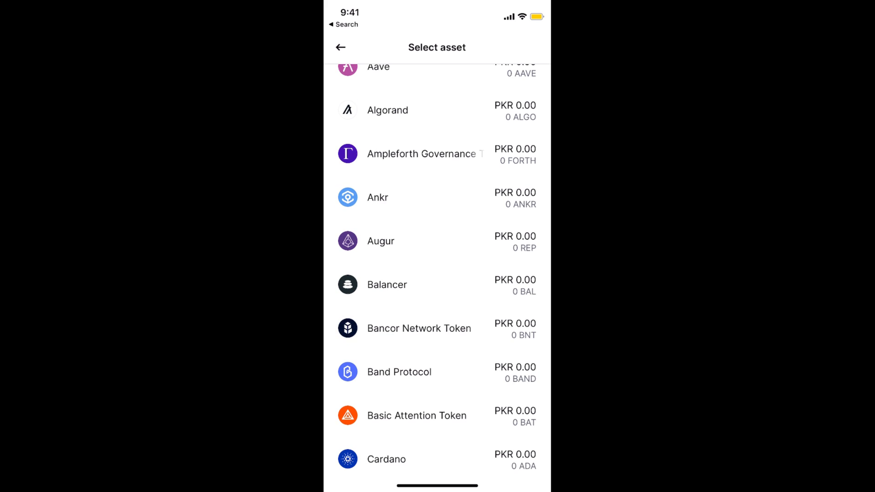
pyautogui.scroll(-3)
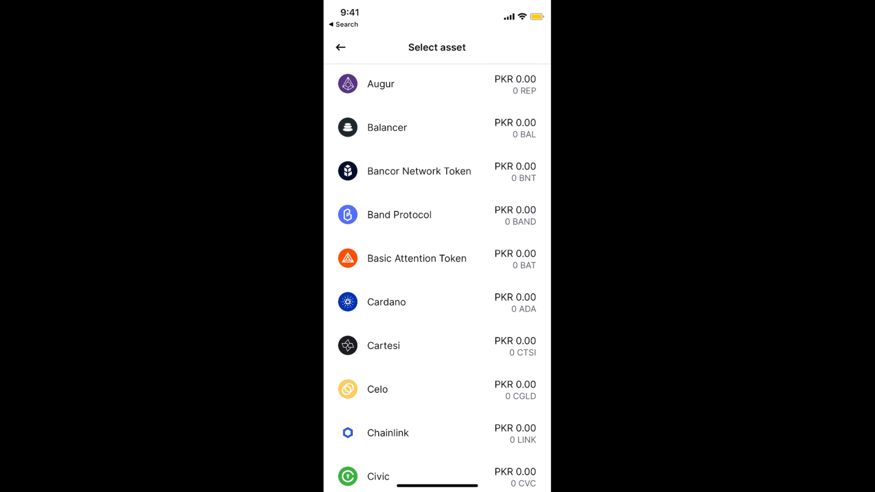
# Step: Copy the Cardano wallet address, then search the phone for 'binance'
pyautogui.click(385, 301)
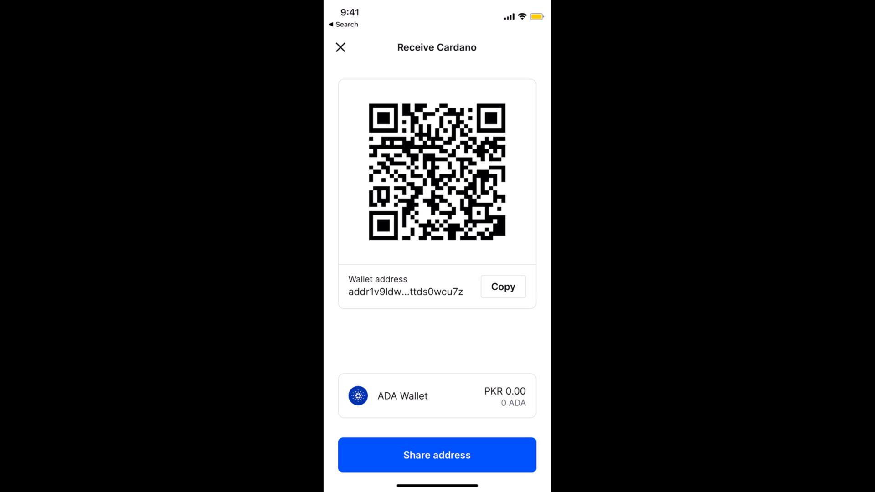
pyautogui.click(501, 286)
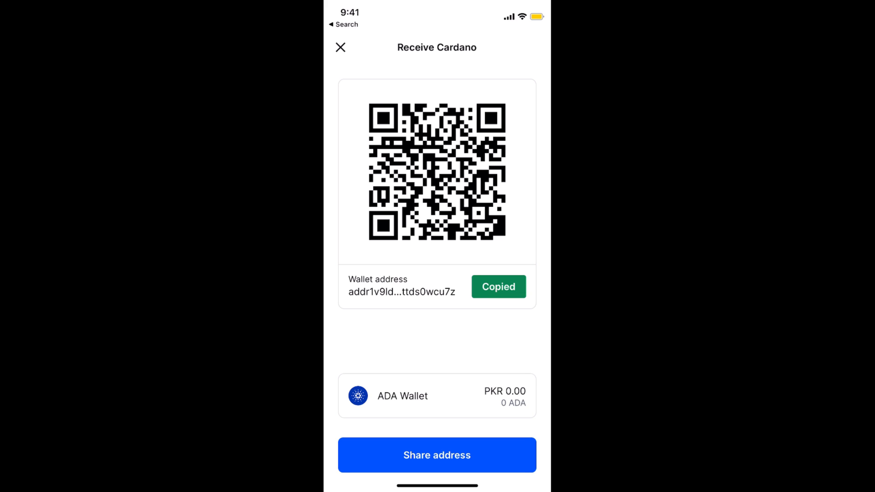
pyautogui.click(340, 47)
pyautogui.write('bi')
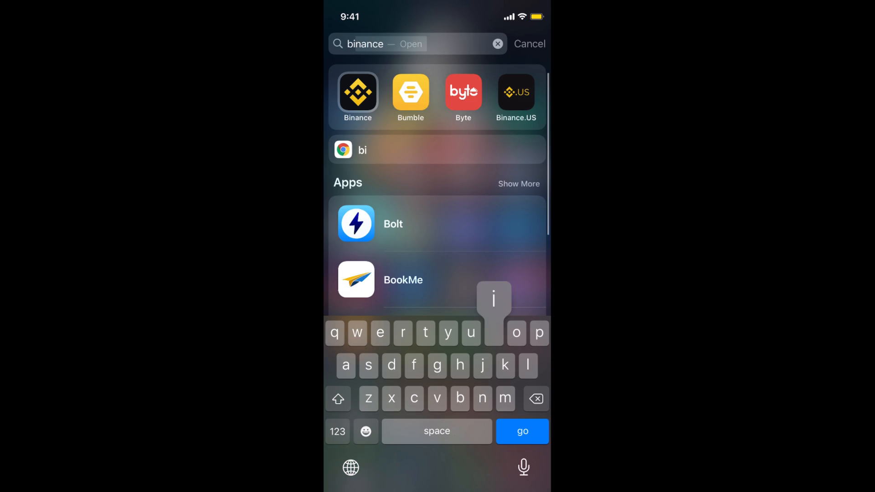
# Step: Launch Binance and reach the ADA spot holding showing the 41.44404 balance
pyautogui.click(357, 95)
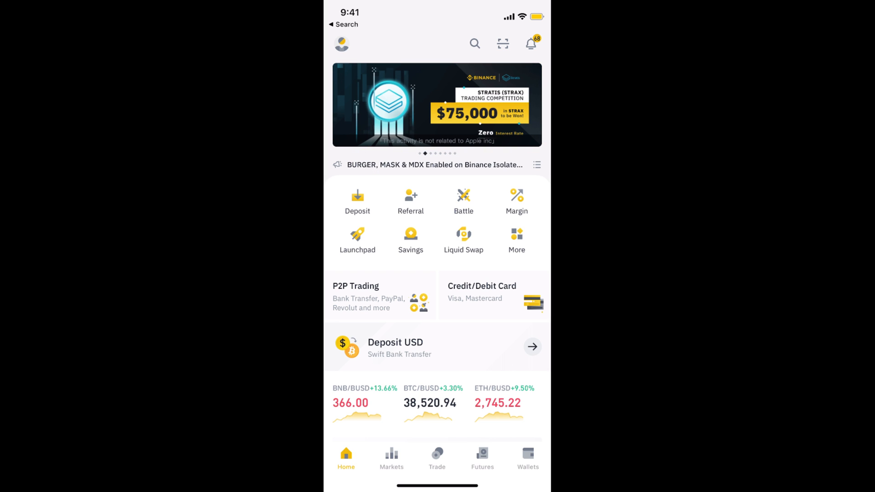
pyautogui.click(528, 457)
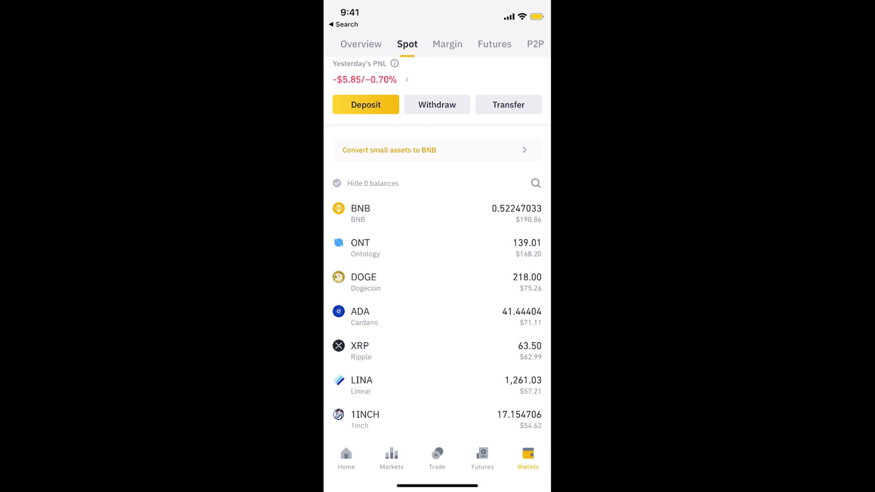
pyautogui.click(360, 316)
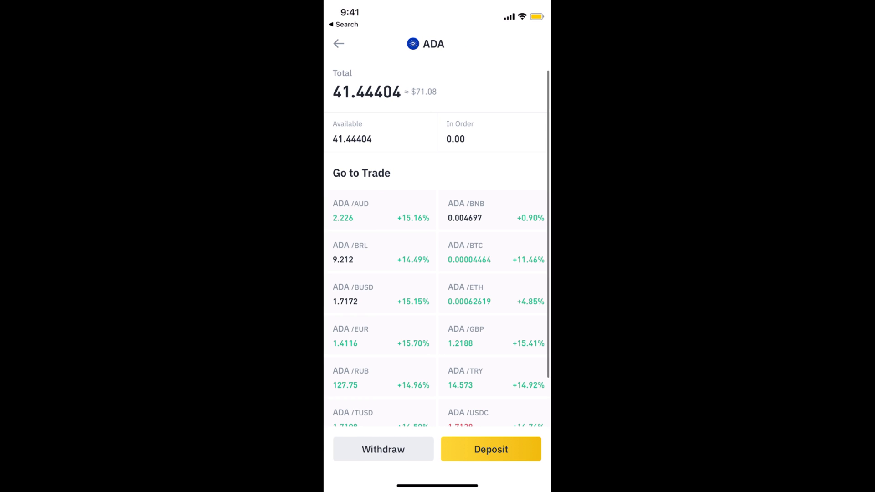
pyautogui.scroll(-3)
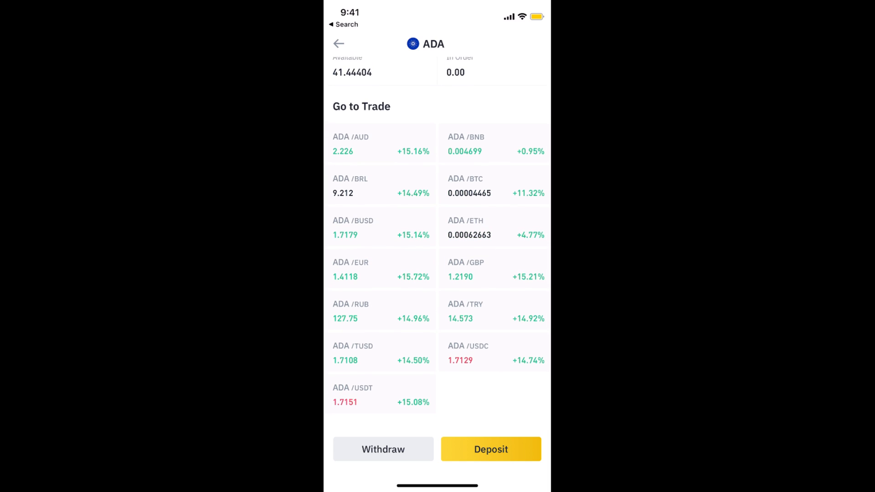
# Step: Withdraw 20 ADA to the pasted Cardano address and reach the confirm order netting 19.00 ADA
pyautogui.click(383, 449)
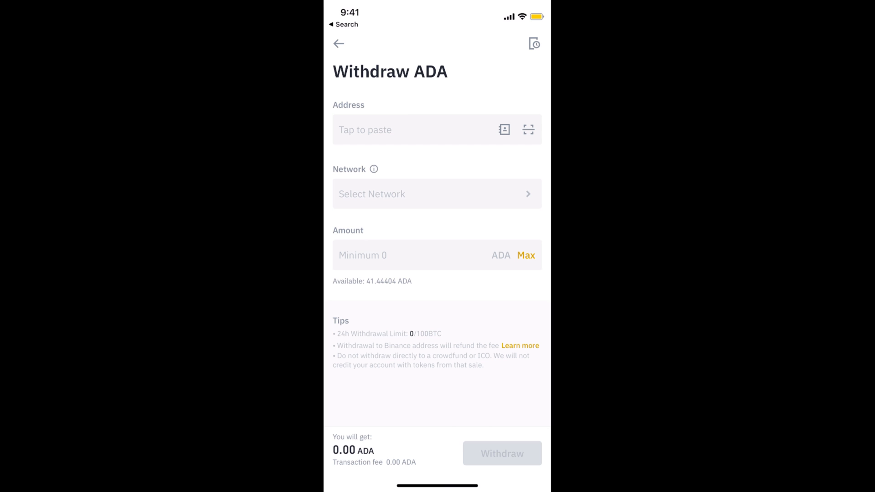
pyautogui.click(413, 130)
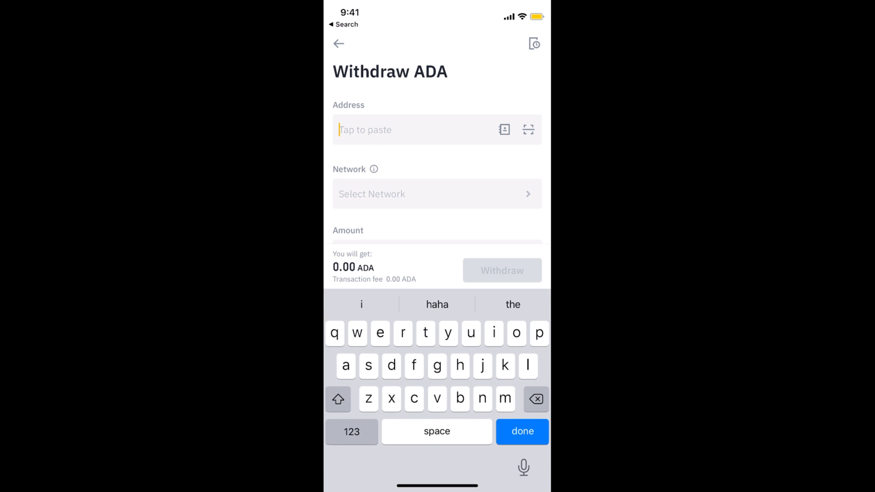
pyautogui.click(521, 431)
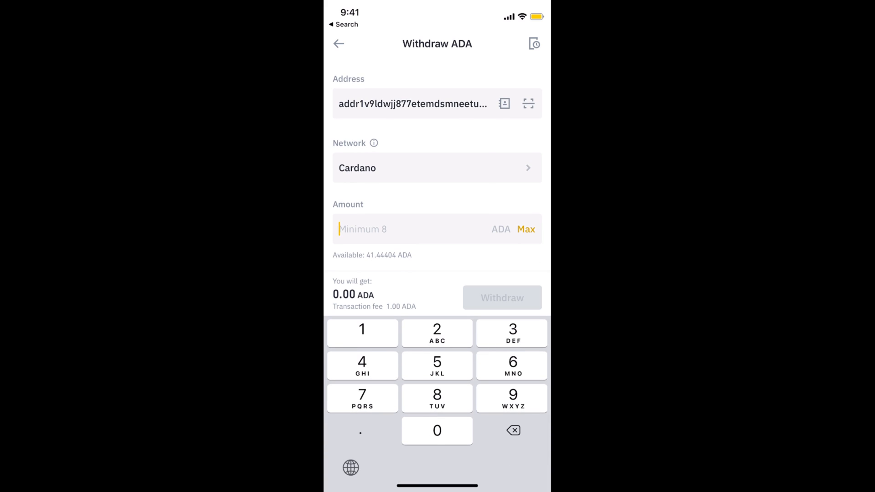
pyautogui.click(525, 228)
pyautogui.write('20.000000')
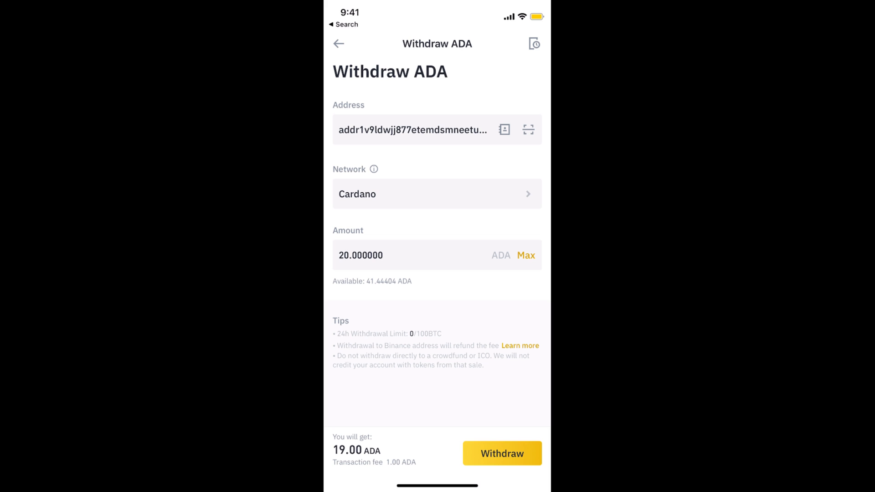
pyautogui.click(501, 453)
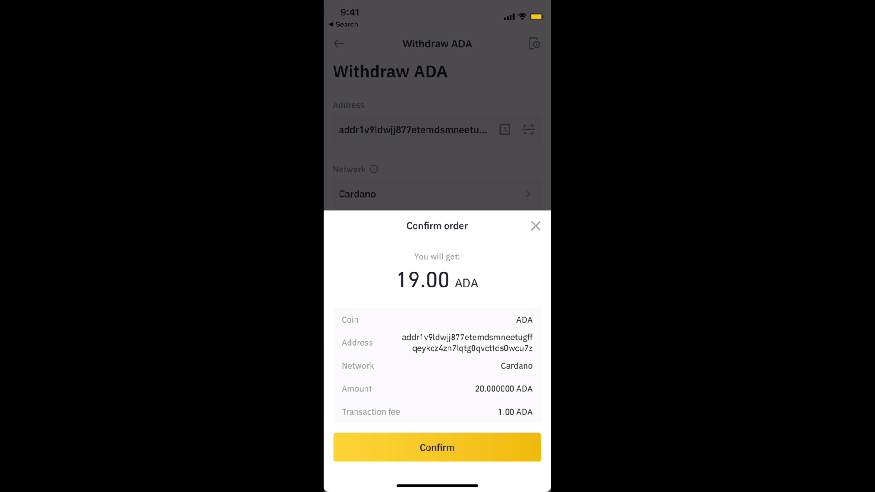